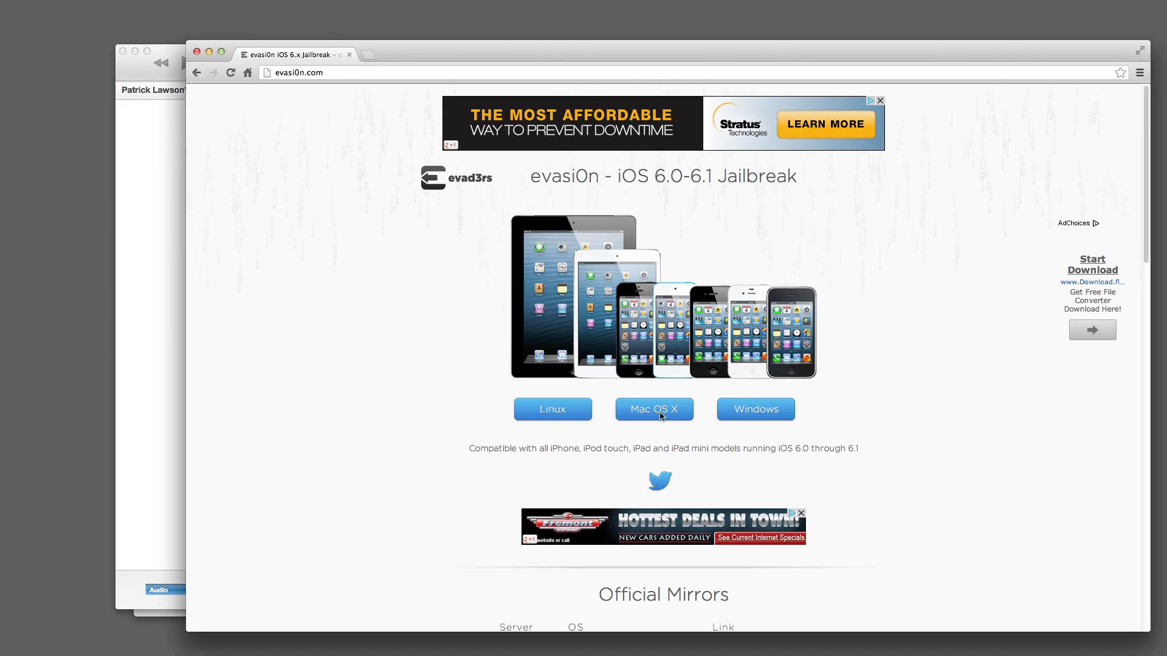
# - Download evasi0n 1.3 for Mac OS X, launch it from the disk image, and start Jailbreak
pyautogui.click(654, 409)
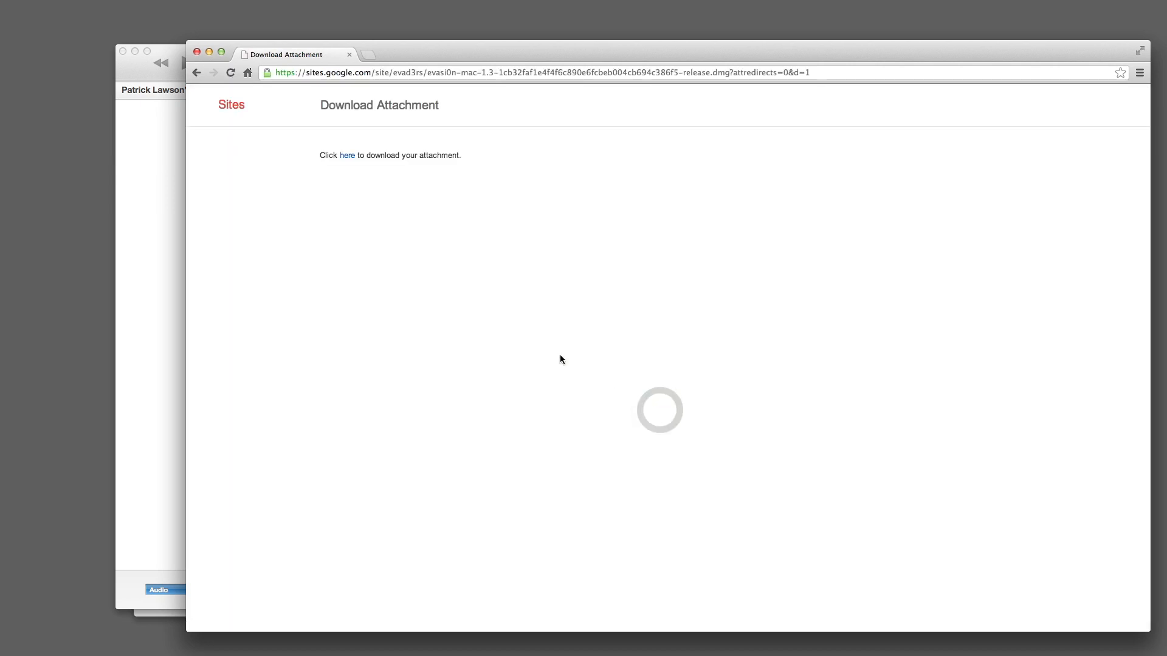
pyautogui.click(347, 155)
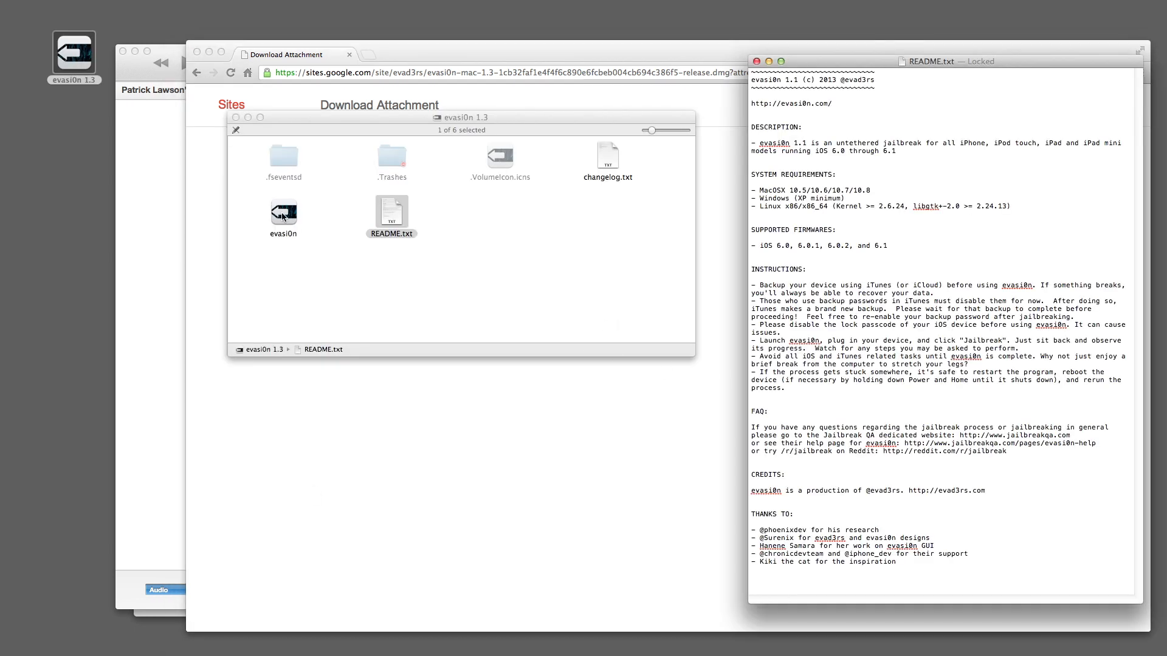
pyautogui.click(283, 213)
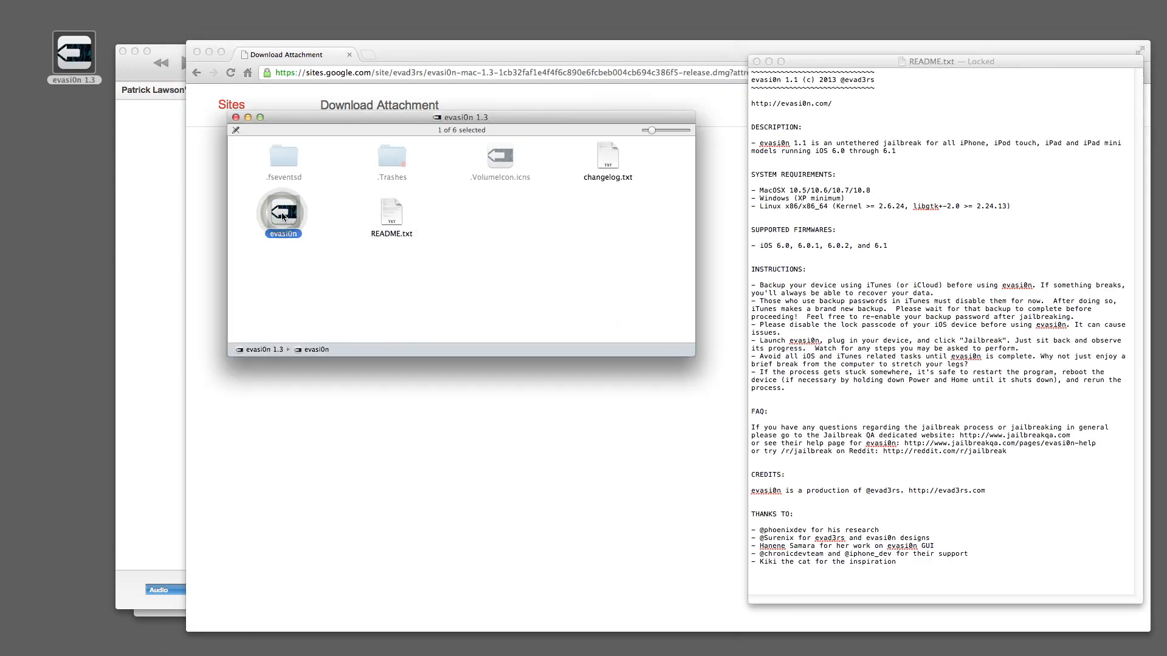
pyautogui.doubleClick(282, 214)
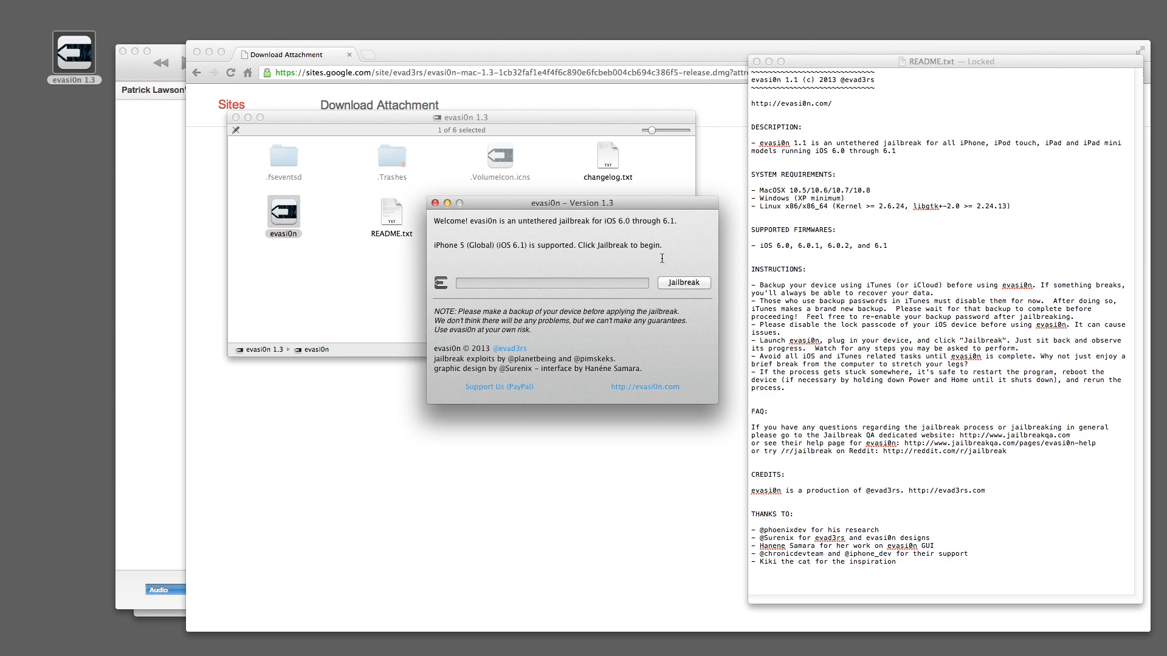
pyautogui.click(683, 283)
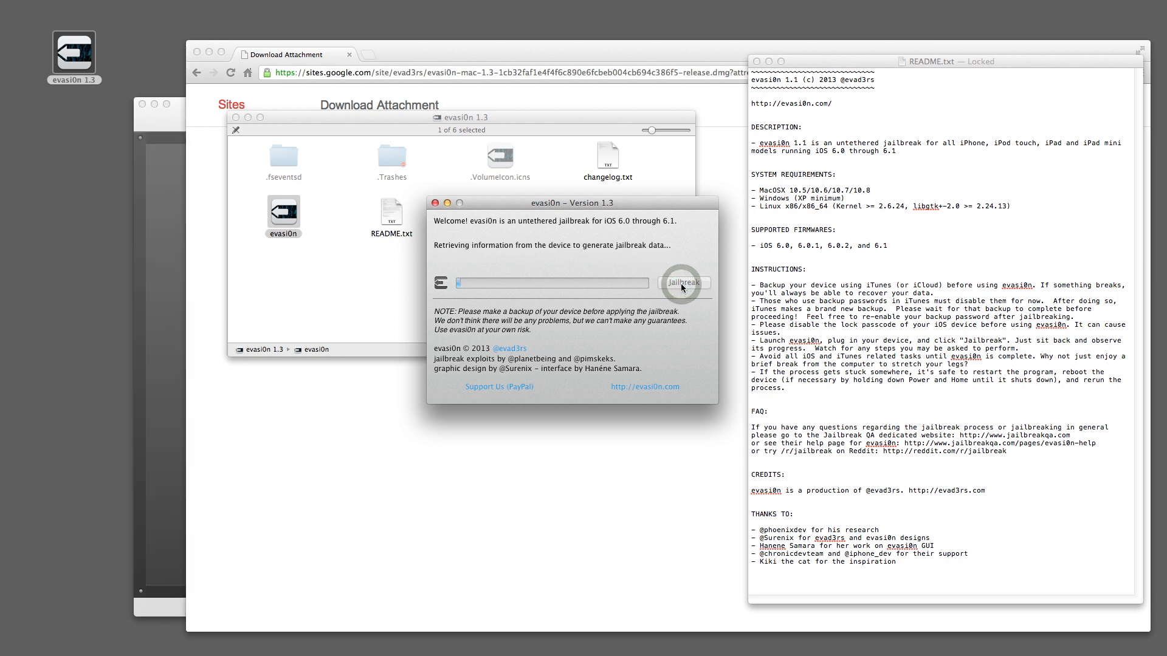